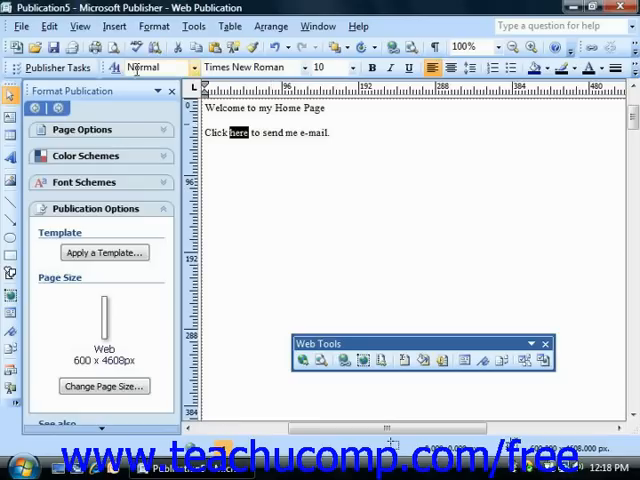
# Step: Bring up the Insert Hyperlink dialog for the selected word 'here' via Insert > Hyperlink
pyautogui.click(114, 26)
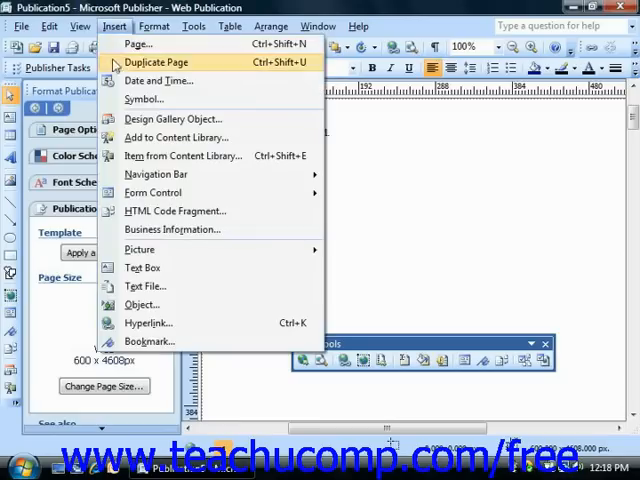
pyautogui.moveTo(148, 322)
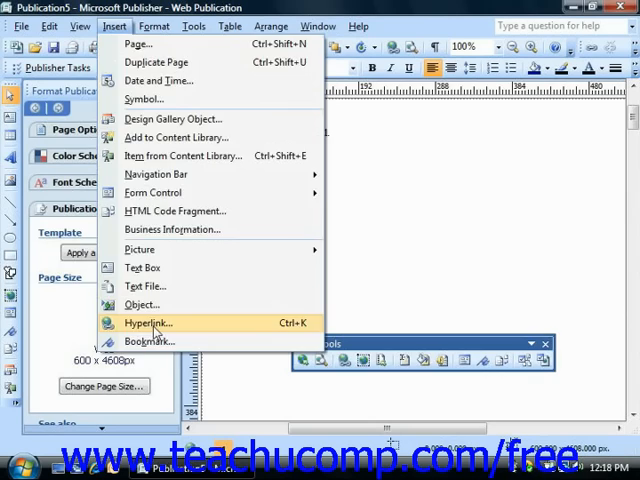
pyautogui.click(148, 322)
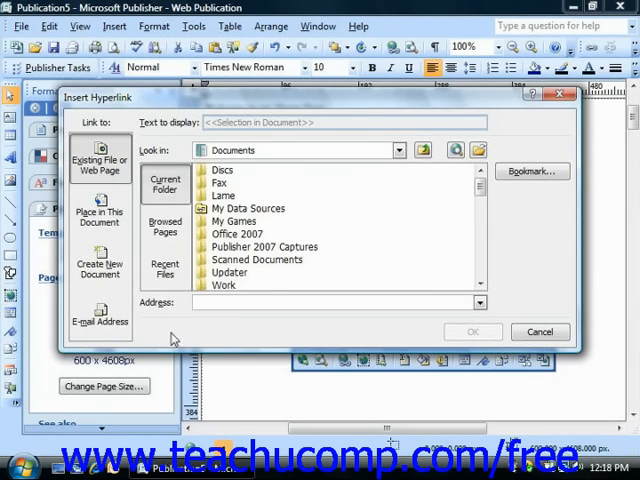
pyautogui.moveTo(184, 332)
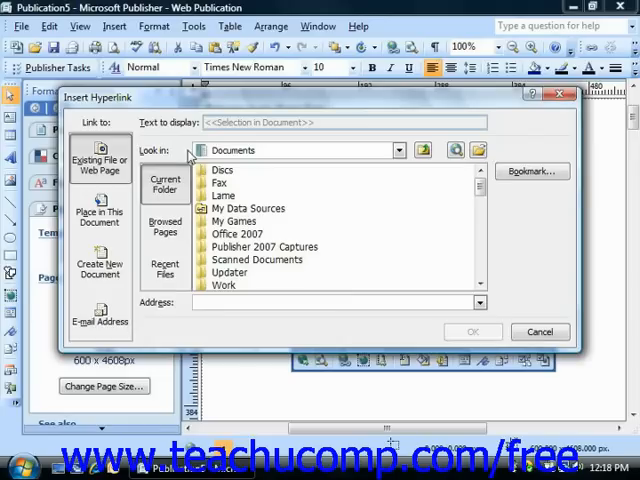
pyautogui.moveTo(110, 178)
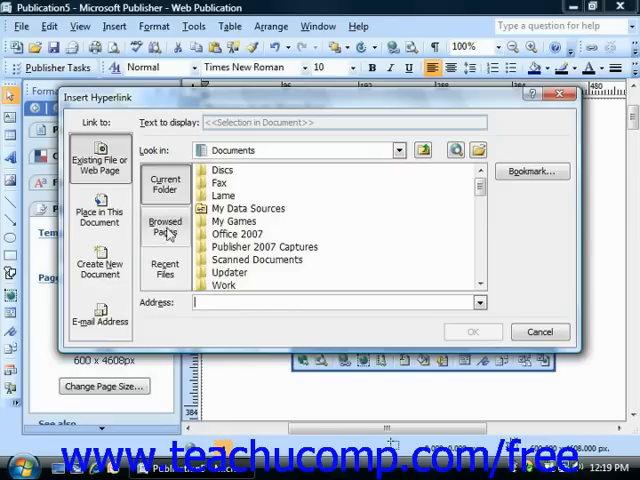
# Step: View Place in This Document link options, then switch to Create New Document options
pyautogui.click(100, 212)
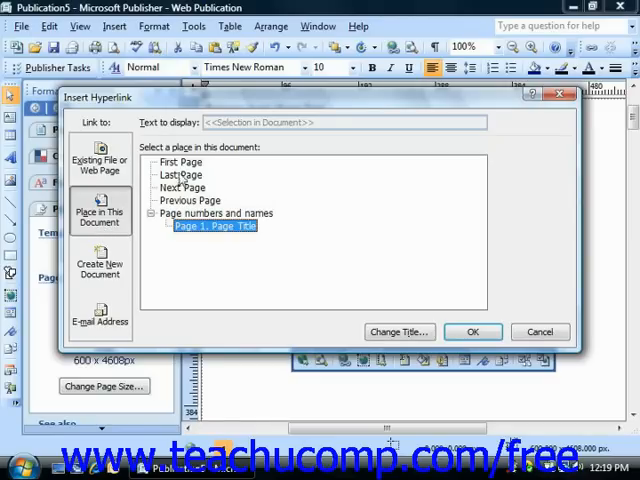
pyautogui.moveTo(142, 234)
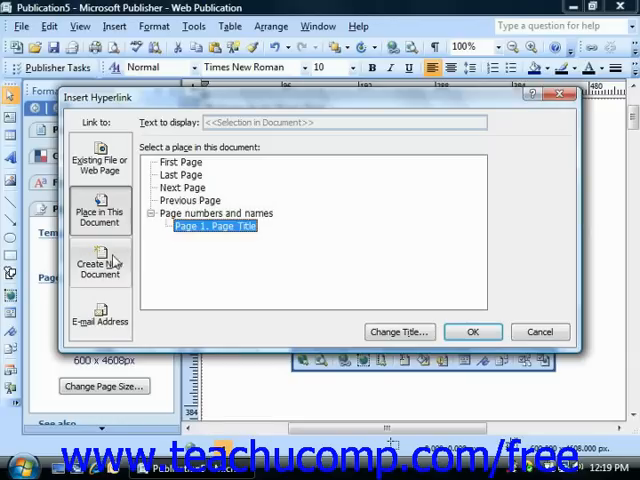
pyautogui.click(100, 264)
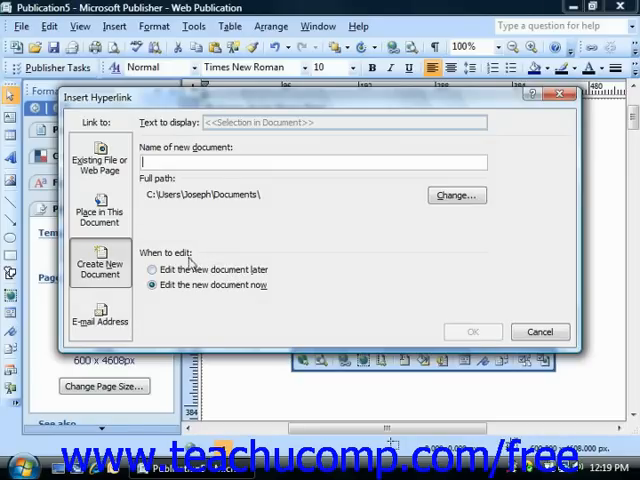
pyautogui.click(100, 316)
pyautogui.write('mailto:me')
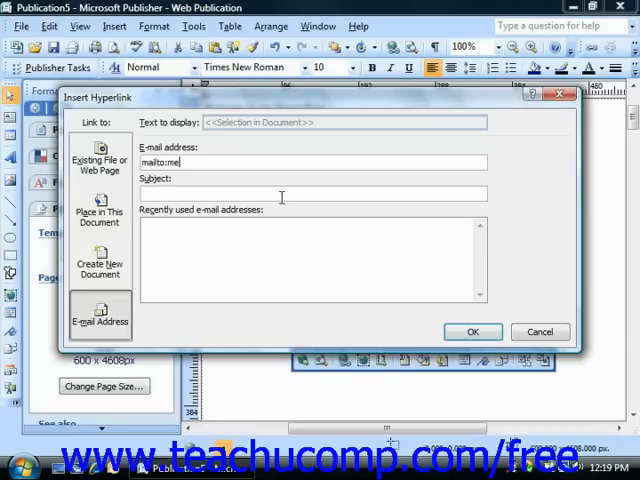
pyautogui.write('@home')
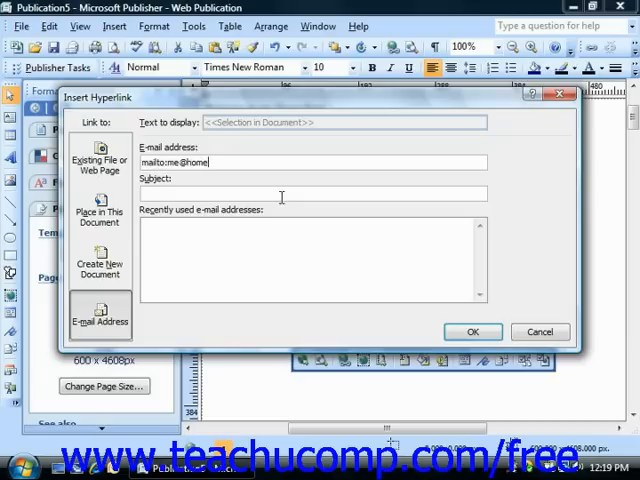
pyautogui.write('.com')
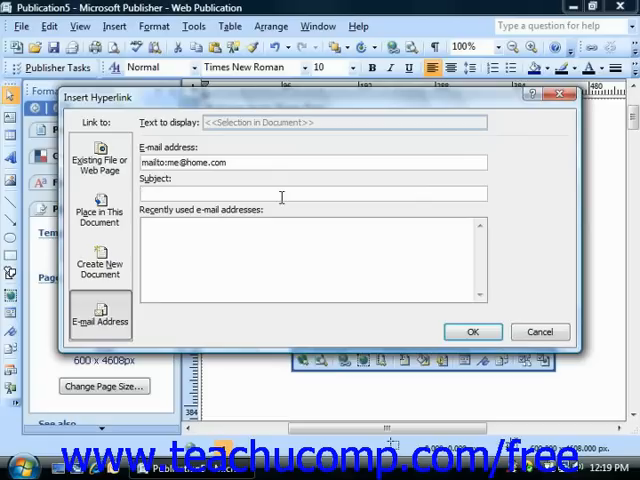
pyautogui.write('F')
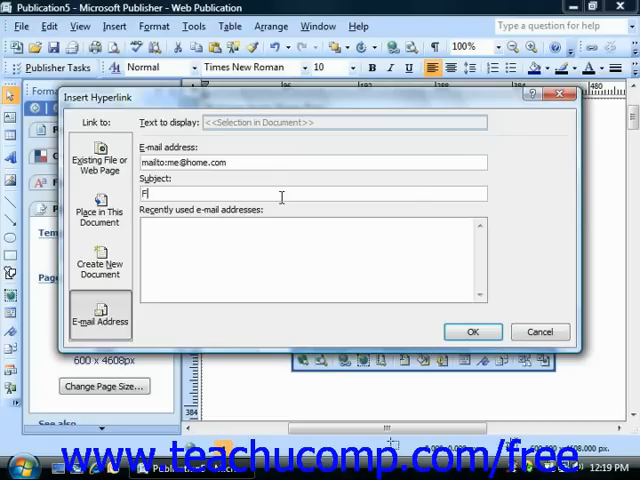
pyautogui.write('Form Feed')
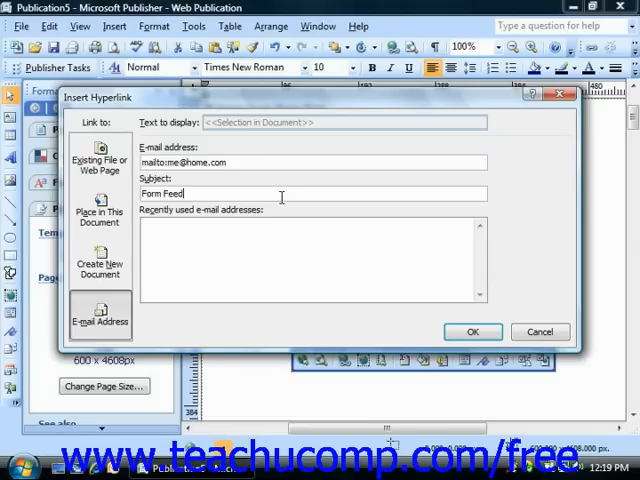
pyautogui.write('back')
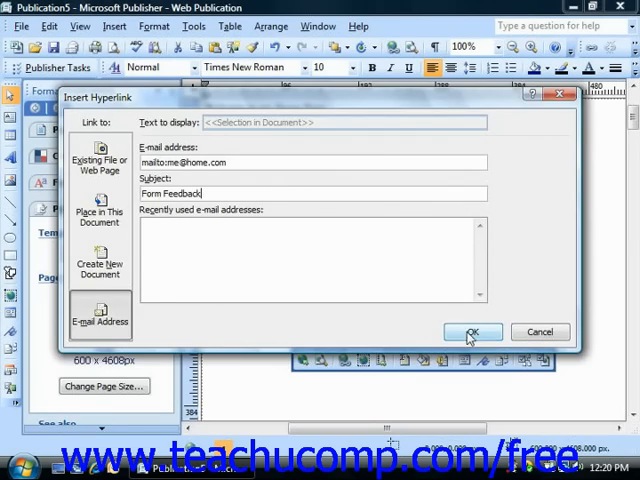
# Step: Confirm the dialog so 'here' becomes the e-mail hyperlink on the page
pyautogui.click(470, 332)
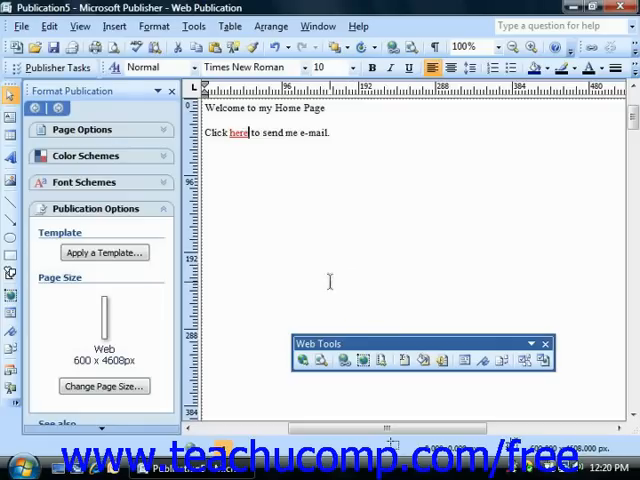
pyautogui.moveTo(320, 276)
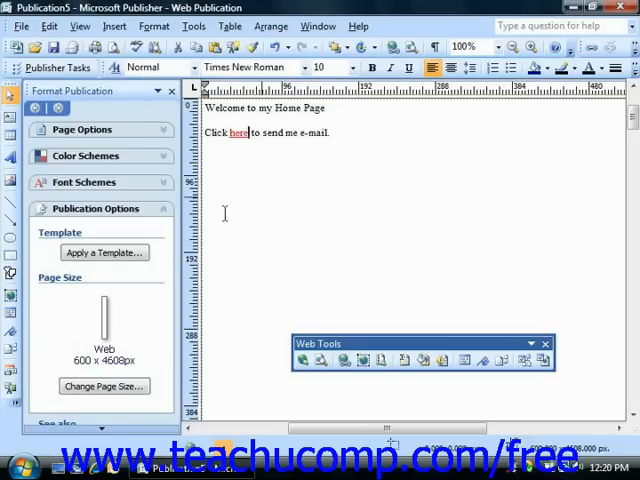
pyautogui.moveTo(240, 132)
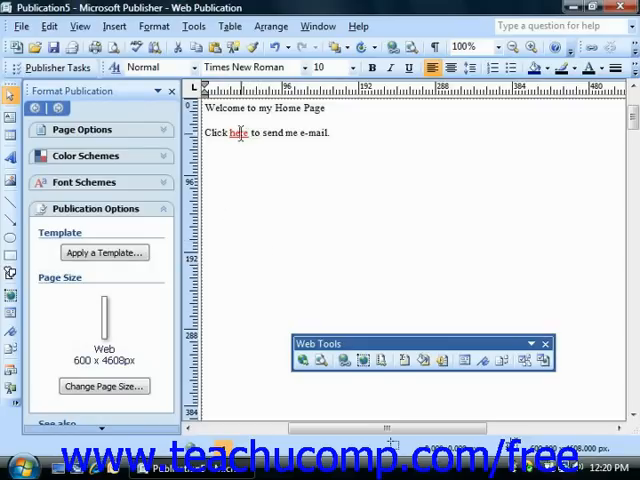
# Step: Bring up the Edit Hyperlink dialog for the linked word 'here' via Insert > Hyperlink
pyautogui.click(114, 26)
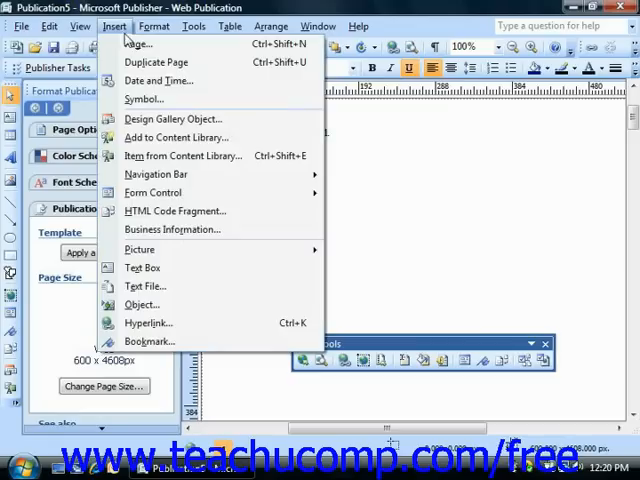
pyautogui.click(148, 324)
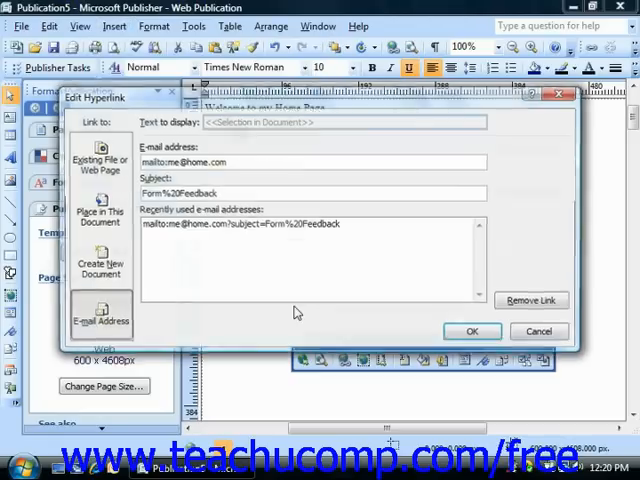